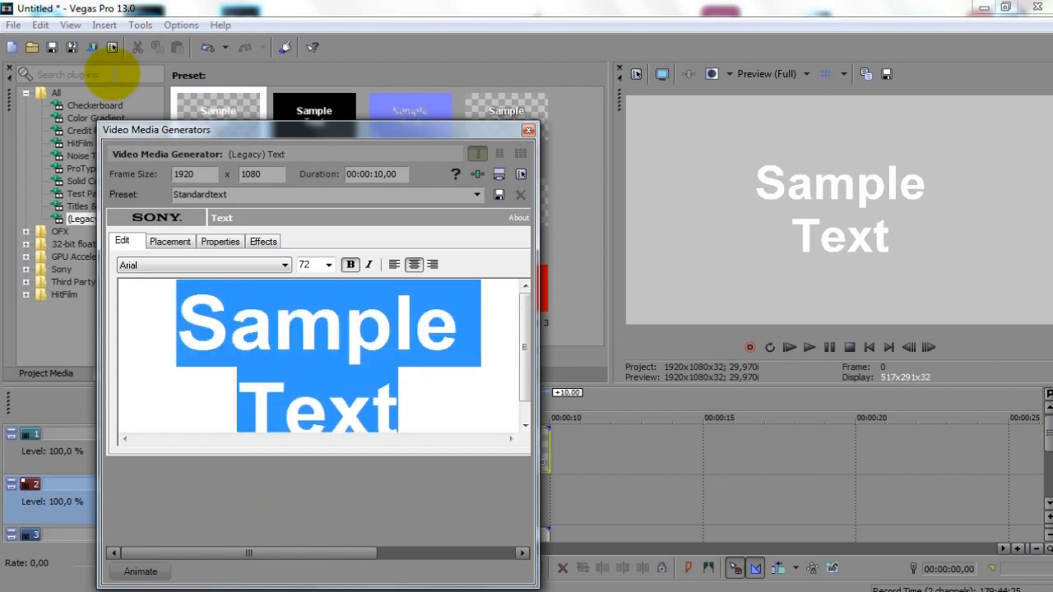
- Enable Draw Outline on the HELLO text and choose its outline colour
{"action": "left_click", "coordinate": [263, 240]}
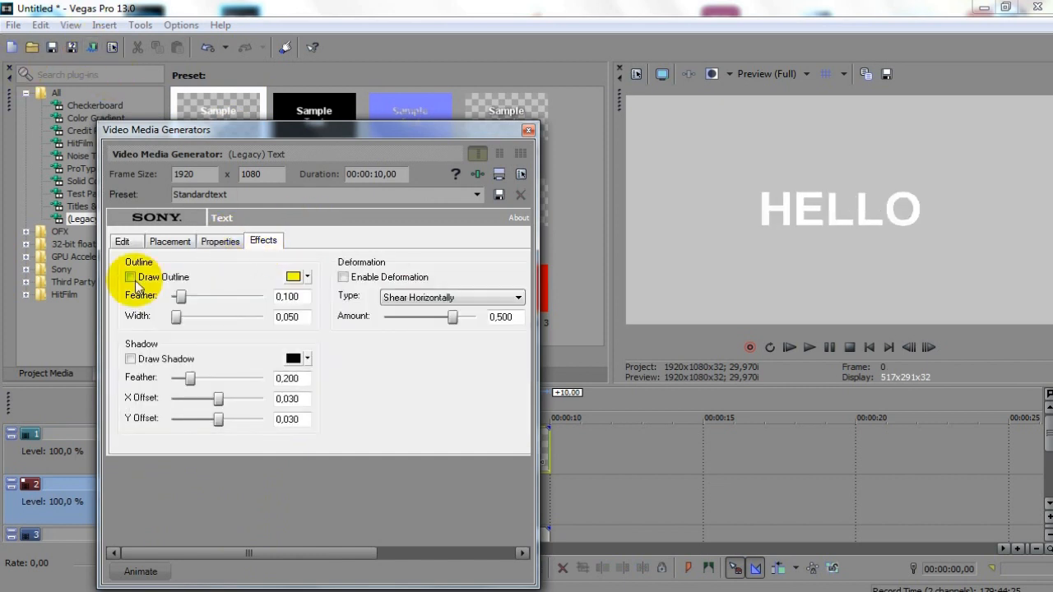
{"action": "left_click", "coordinate": [130, 277]}
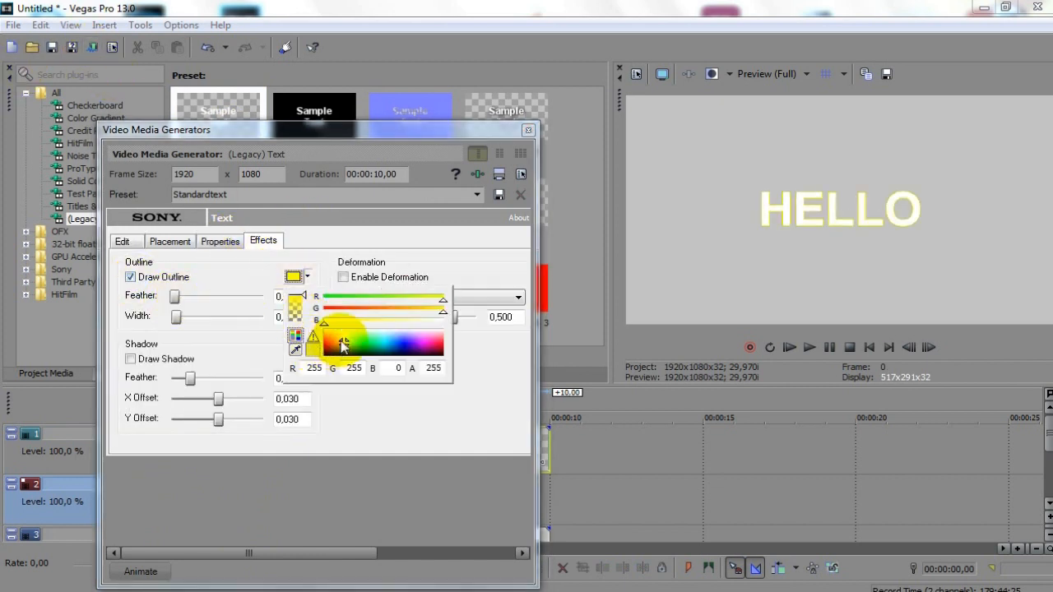
{"action": "left_click", "coordinate": [220, 240]}
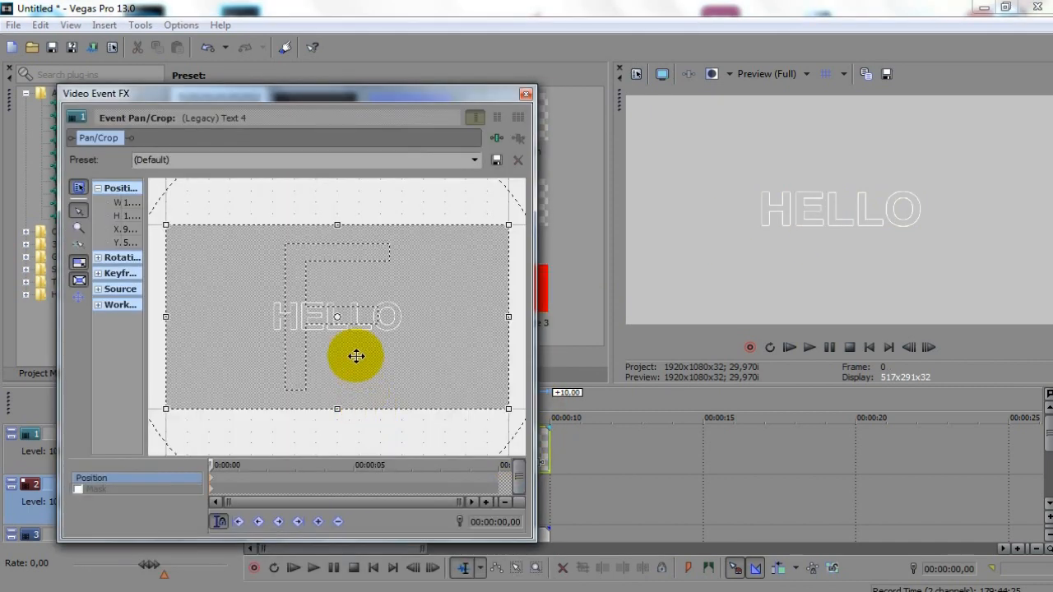
- Resize the HELLO framing rectangle, add position keyframes, and close Pan/Crop
{"action": "left_click_drag", "start_coordinate": [357, 356], "coordinate": [290, 414]}
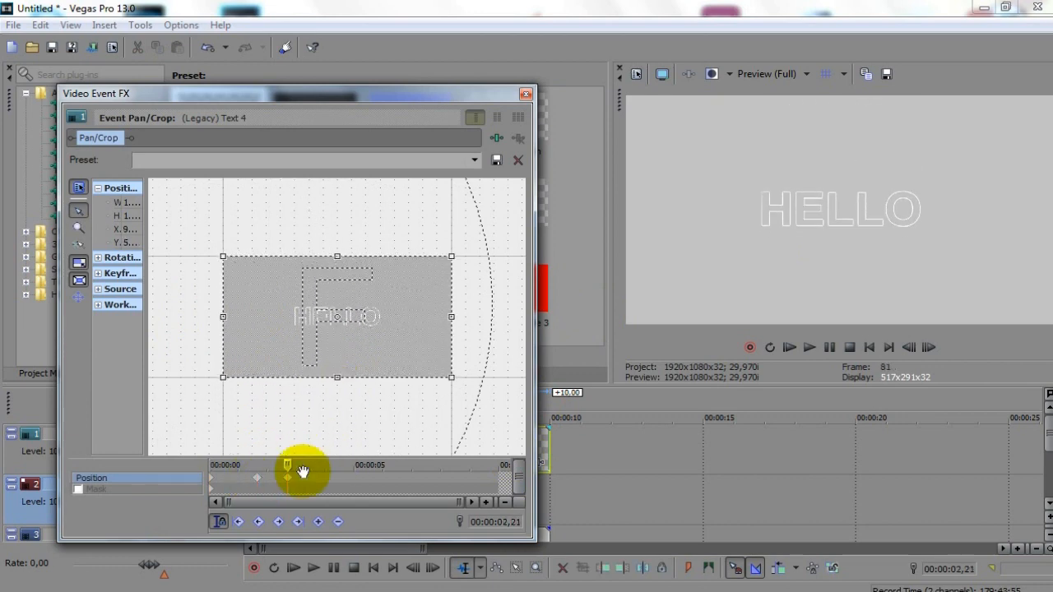
{"action": "right_click", "coordinate": [305, 472]}
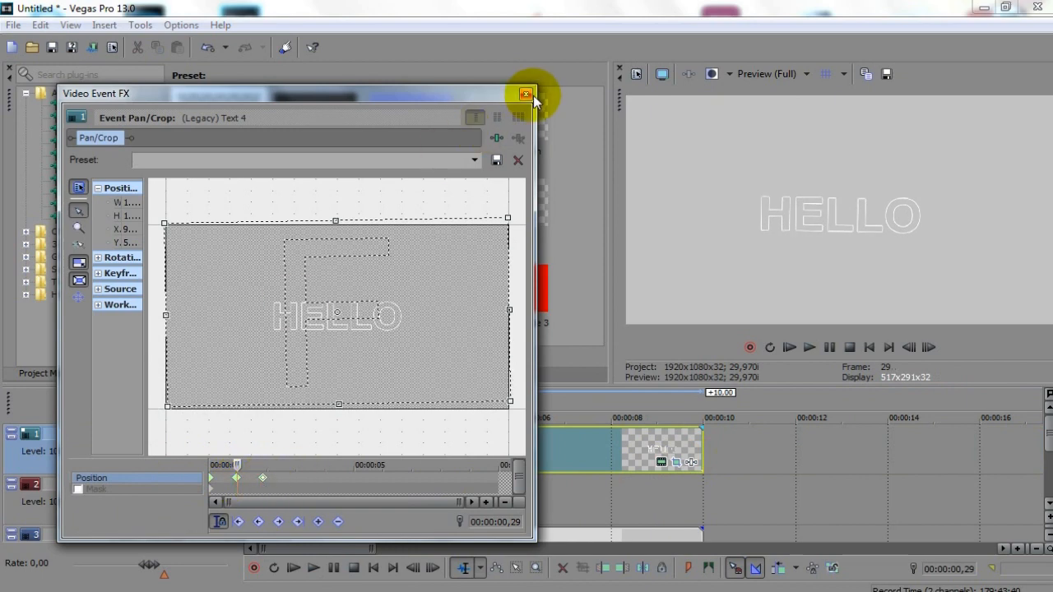
{"action": "left_click", "coordinate": [525, 93]}
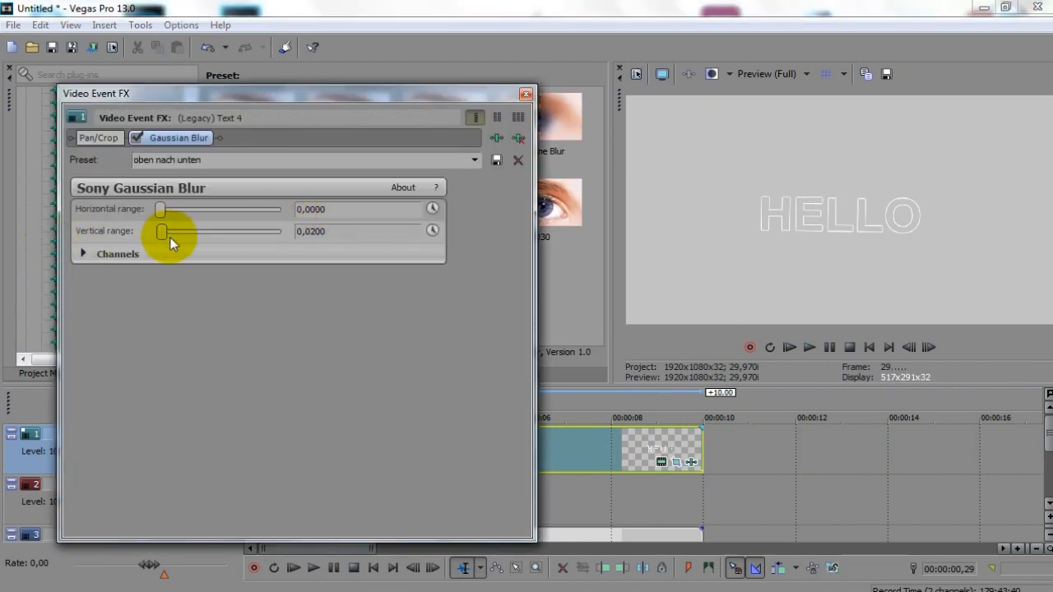
- Set the Gaussian Blur vertical range to 0.02 on the outlined HELLO layer
{"action": "left_click", "coordinate": [432, 231]}
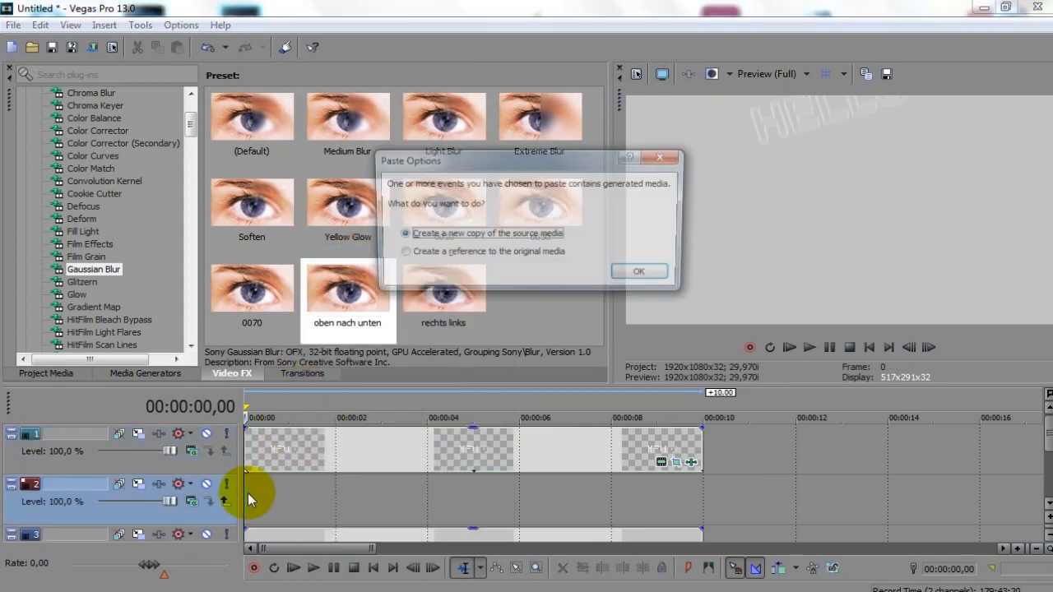
- Paste a new copy of the HELLO title and open its text styling settings
{"action": "left_click", "coordinate": [639, 271]}
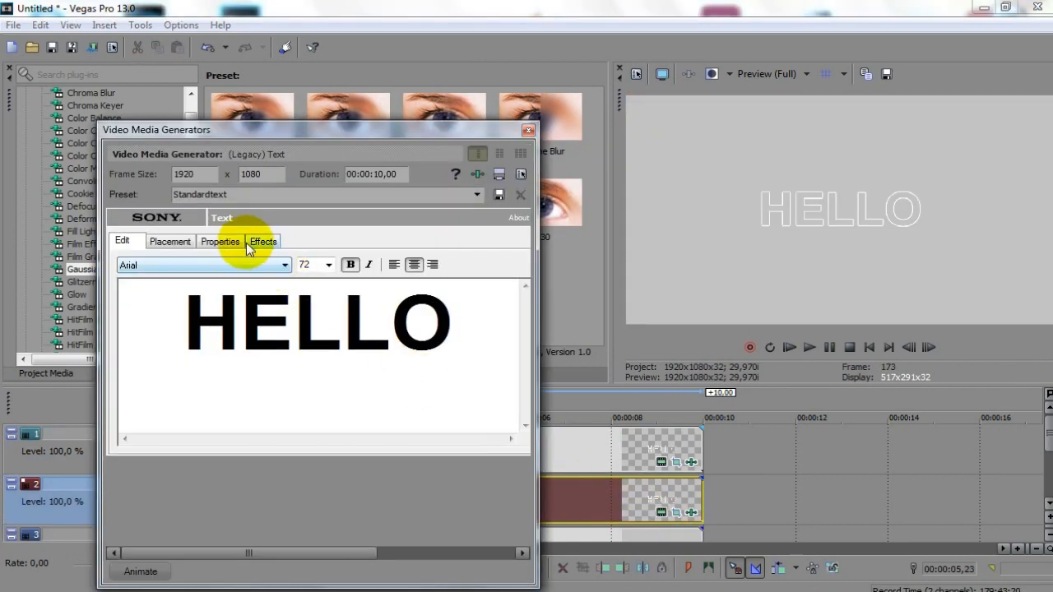
{"action": "left_click", "coordinate": [220, 241]}
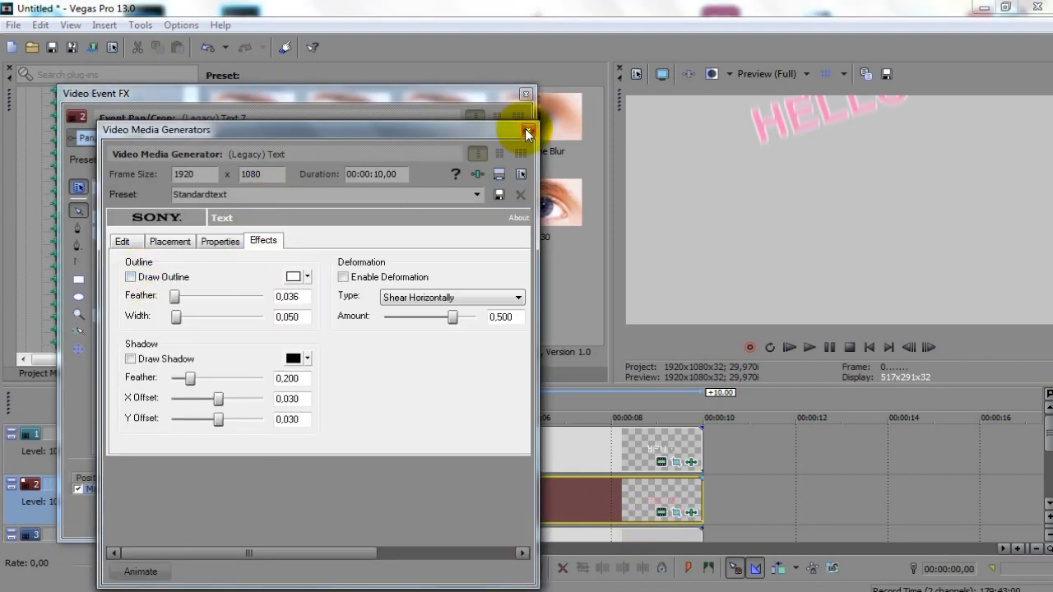
- Close the text generator and draw a mask path left of and beneath HELLO
{"action": "left_click", "coordinate": [526, 132]}
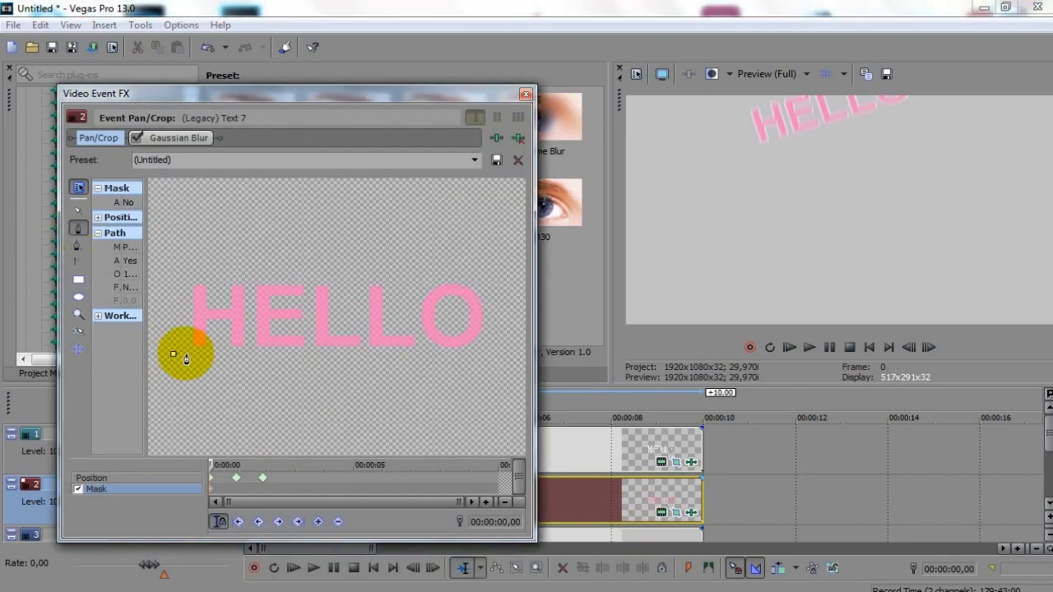
{"action": "left_click_drag", "start_coordinate": [185, 354], "coordinate": [391, 358]}
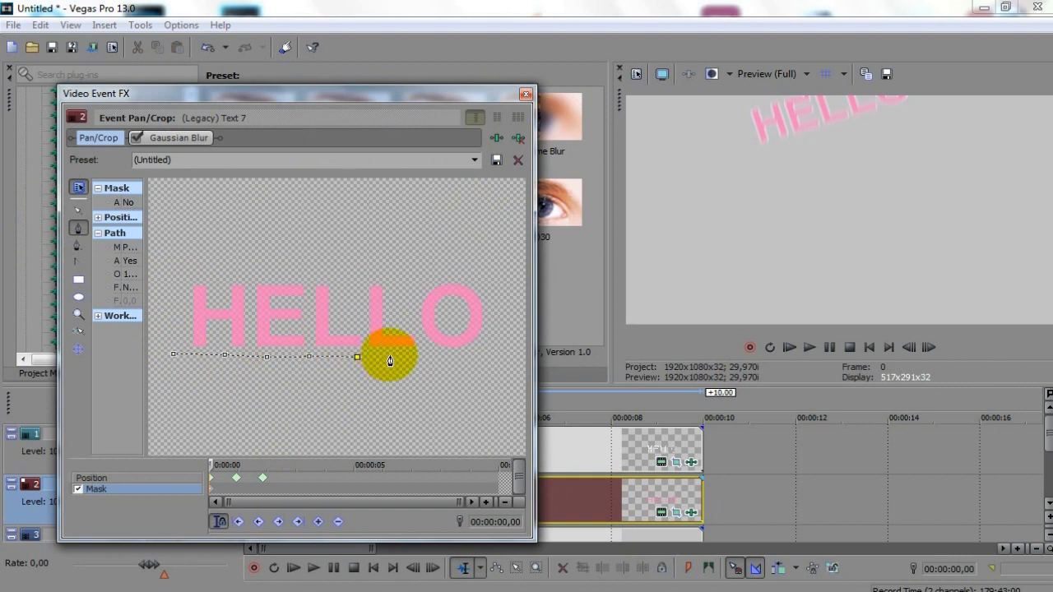
{"action": "left_click_drag", "start_coordinate": [389, 360], "coordinate": [303, 377]}
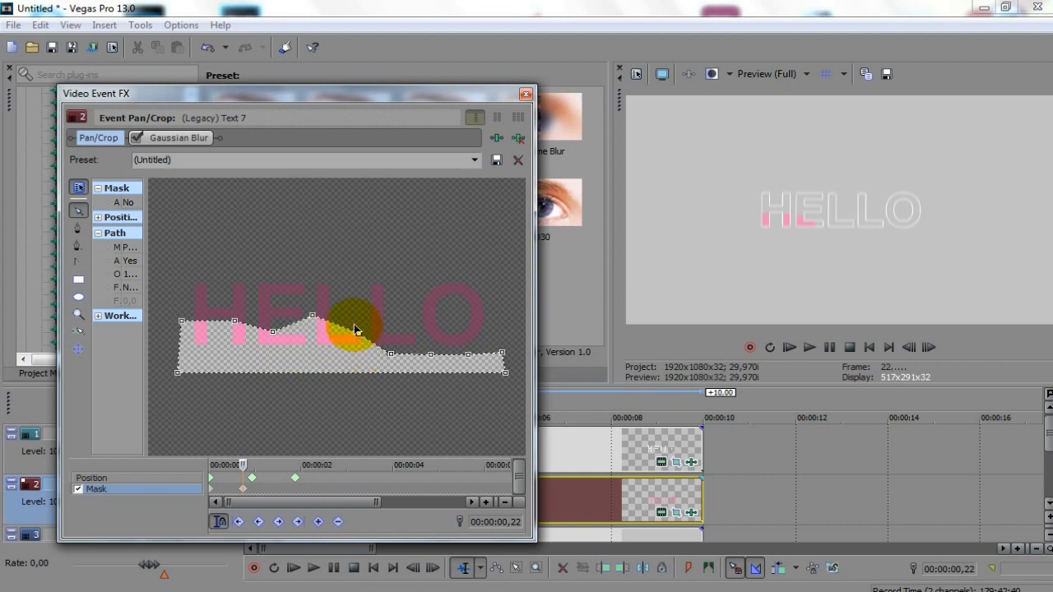
- Raise the mask edge at later keyframes over the first letters and the O
{"action": "left_click_drag", "start_coordinate": [354, 329], "coordinate": [469, 360]}
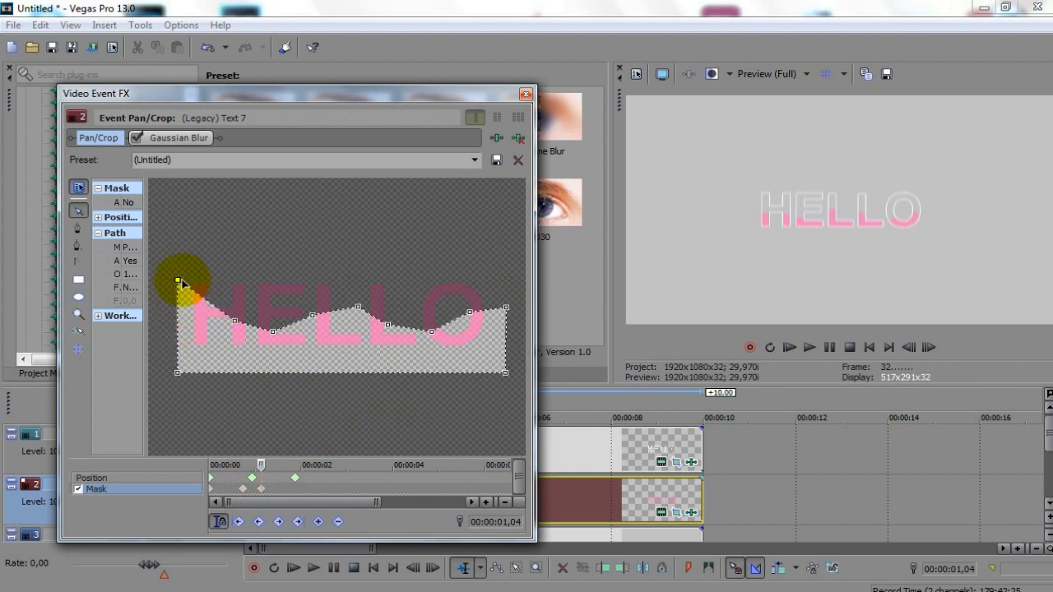
{"action": "left_click_drag", "start_coordinate": [181, 284], "coordinate": [313, 320]}
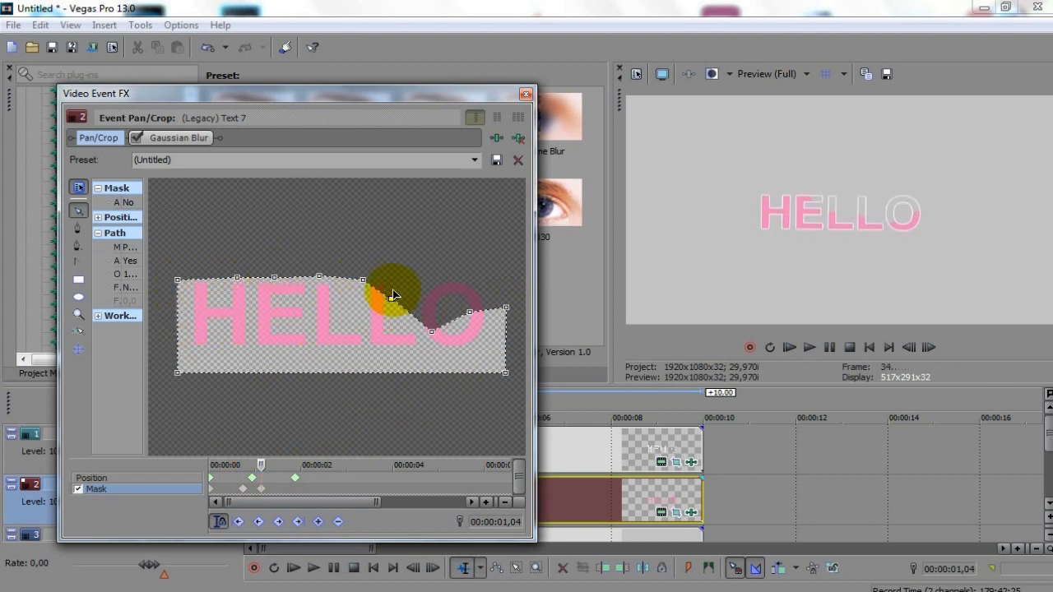
{"action": "left_click_drag", "start_coordinate": [395, 297], "coordinate": [477, 305]}
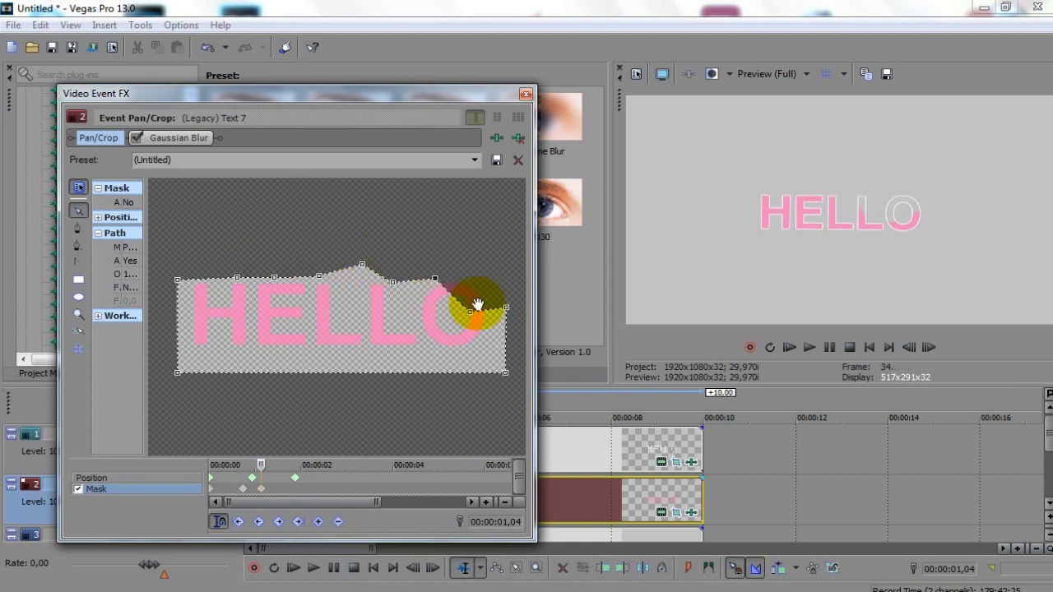